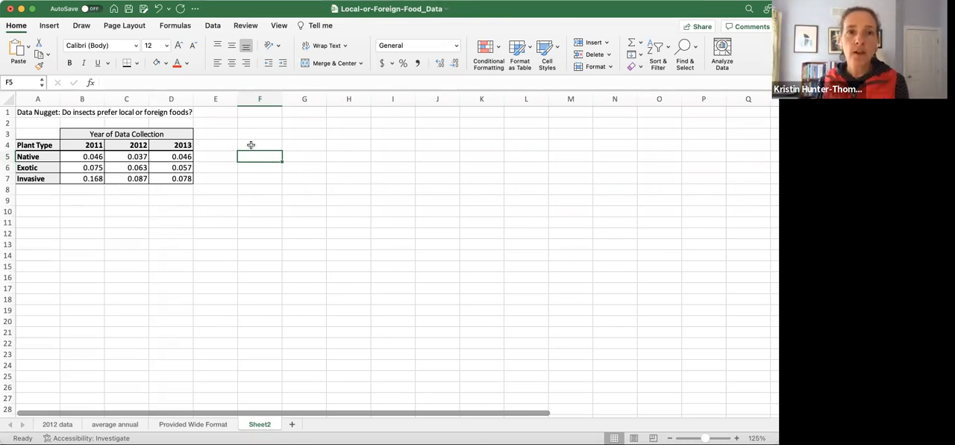
# Copy the Plant Type heading into F3 and type 'Year of Data Collection' in G3
pyautogui.click(260, 133)
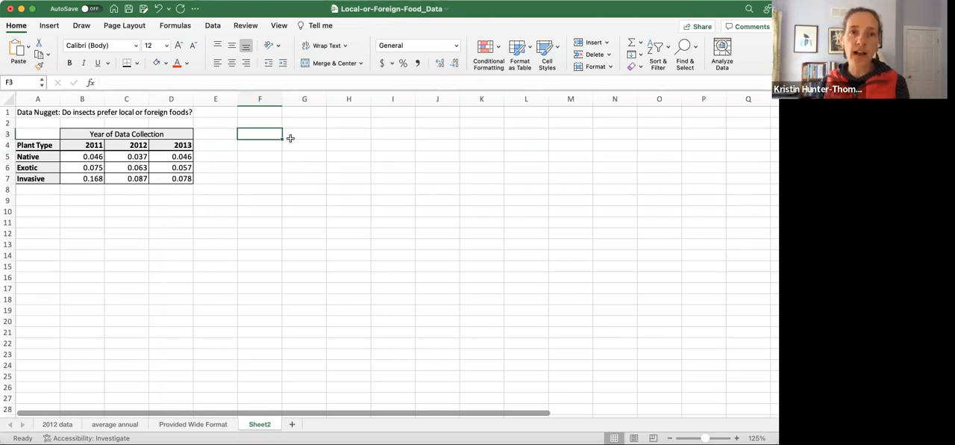
pyautogui.click(34, 144)
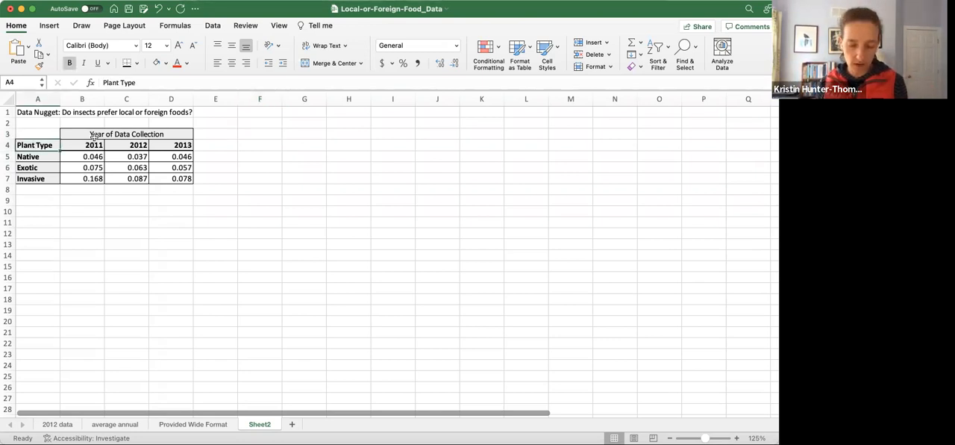
pyautogui.click(260, 134)
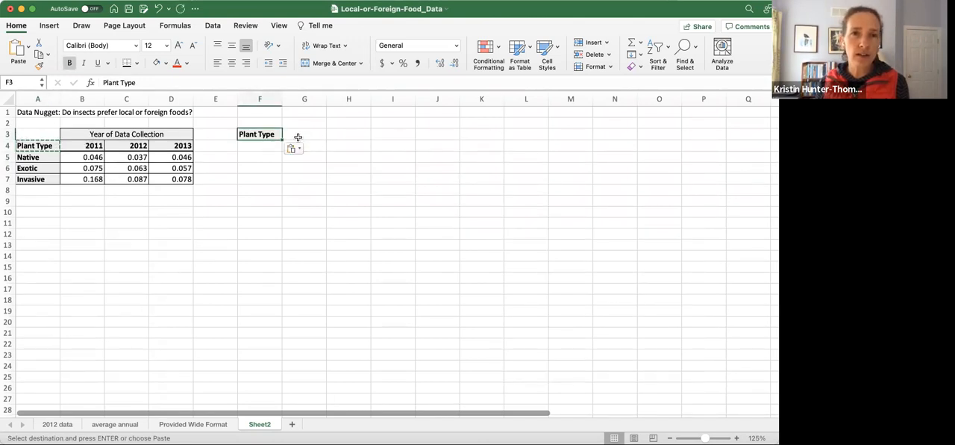
pyautogui.write('Year of Data')
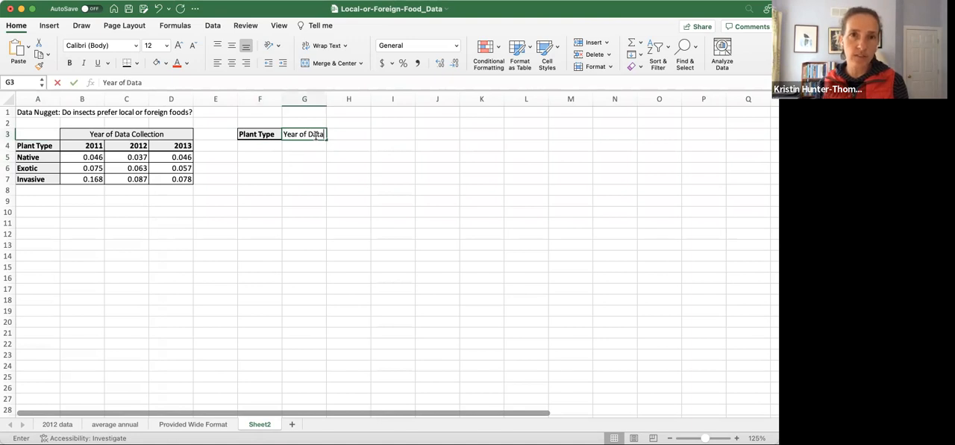
pyautogui.write('Collection')
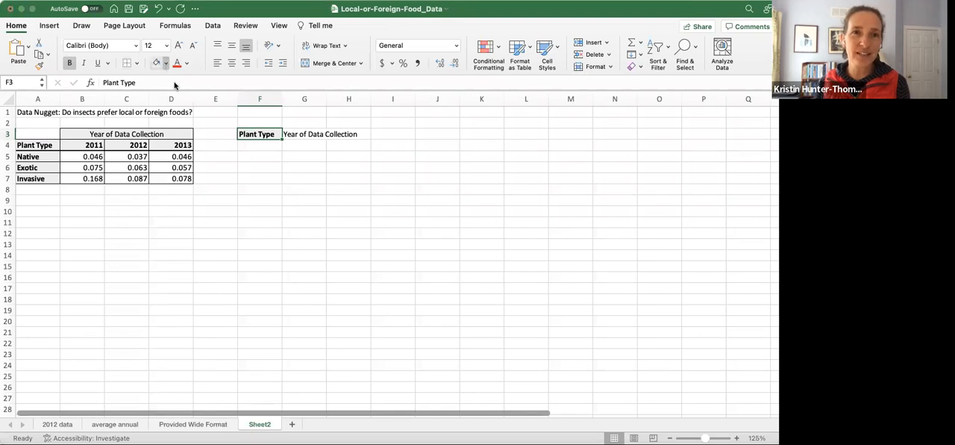
# Bold the G3 heading and enter 'Average Proportion of Leaf Eaten' as the H3 heading
pyautogui.click(304, 133)
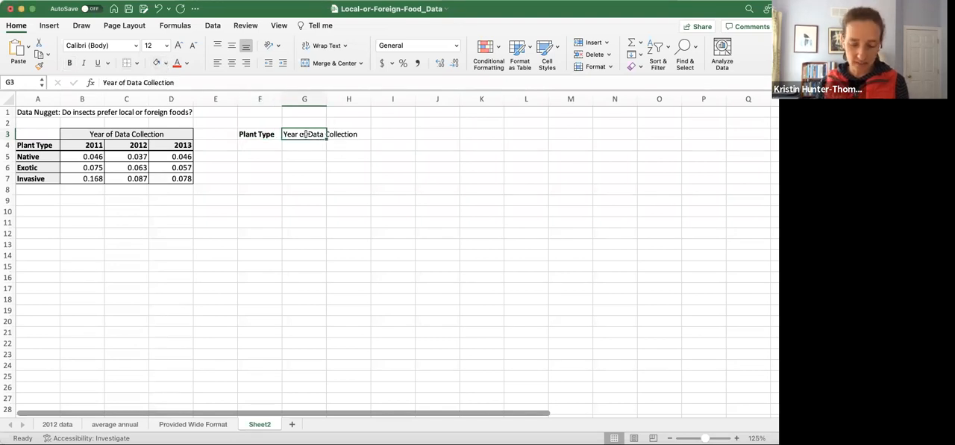
pyautogui.click(349, 133)
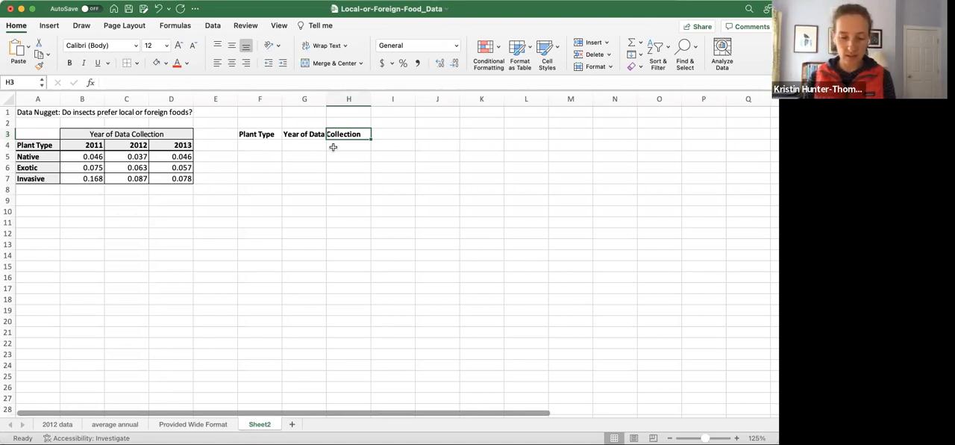
pyautogui.write('Propos')
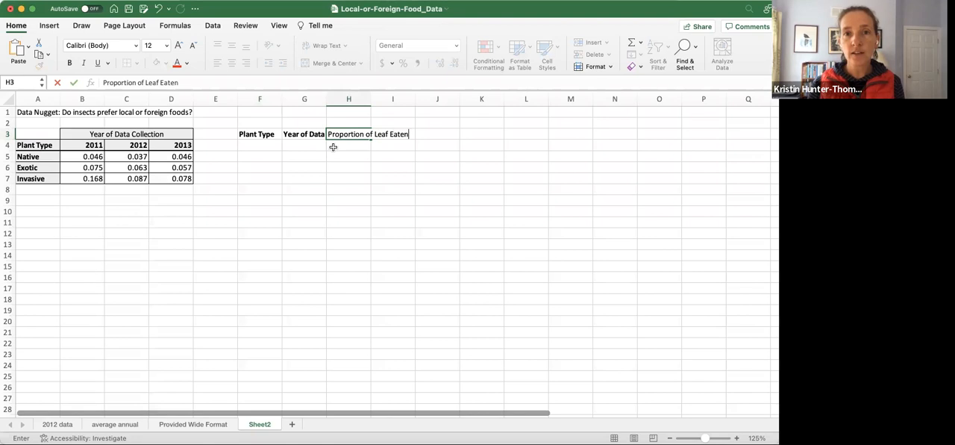
pyautogui.press('enter')
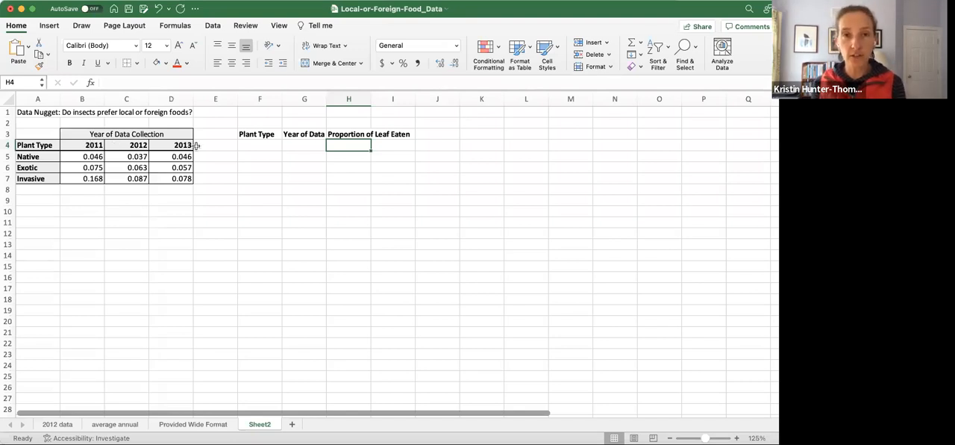
pyautogui.doubleClick(349, 133)
pyautogui.write('Average ')
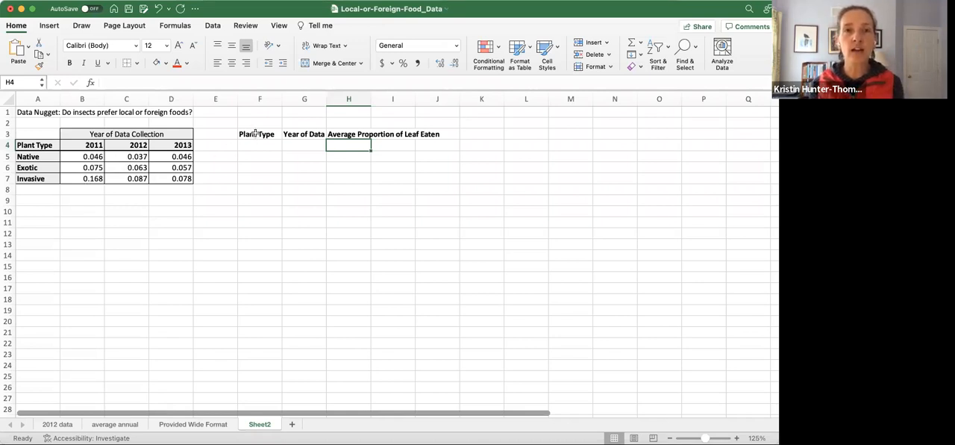
# Select columns F:H and widen columns G and H to fit their headings
pyautogui.moveTo(260, 98); pyautogui.dragTo(349, 99)
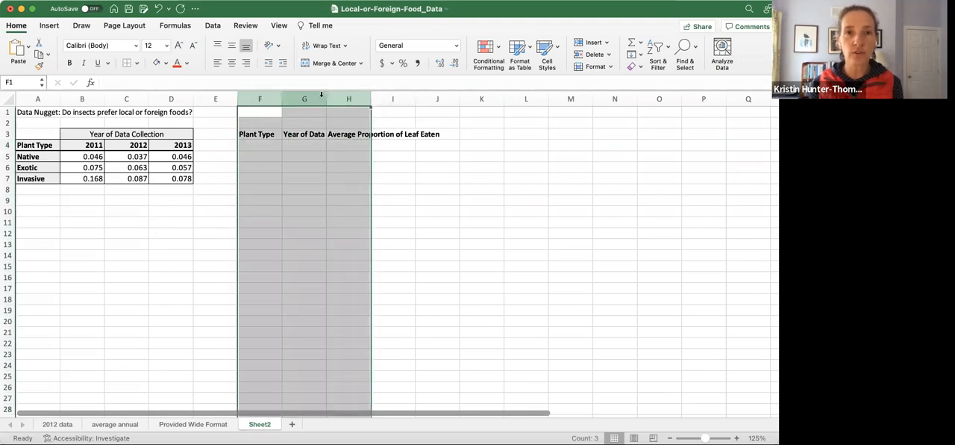
pyautogui.moveTo(326, 99); pyautogui.dragTo(326, 99)
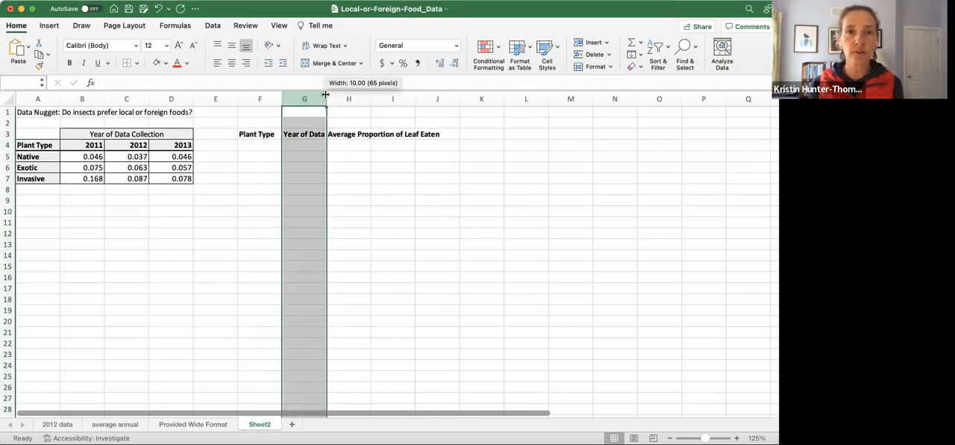
pyautogui.moveTo(325, 99); pyautogui.dragTo(365, 98)
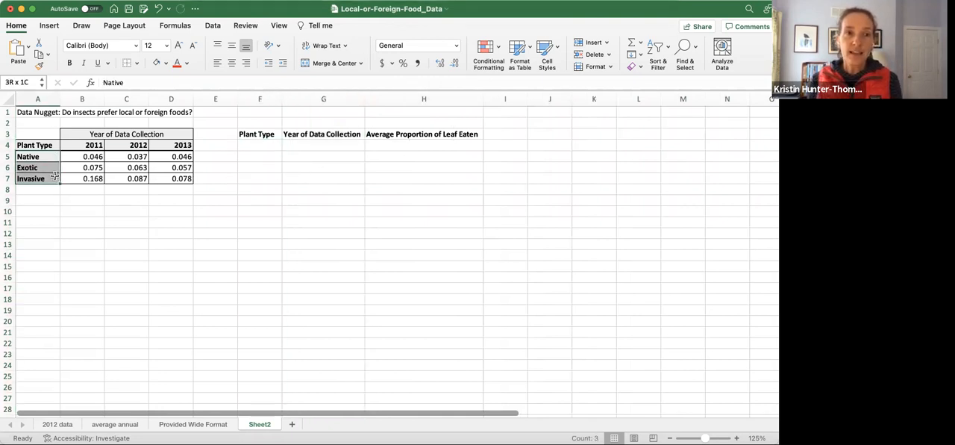
# Paste the Native, Exotic and Invasive labels into F4 as plain values
pyautogui.click(260, 145)
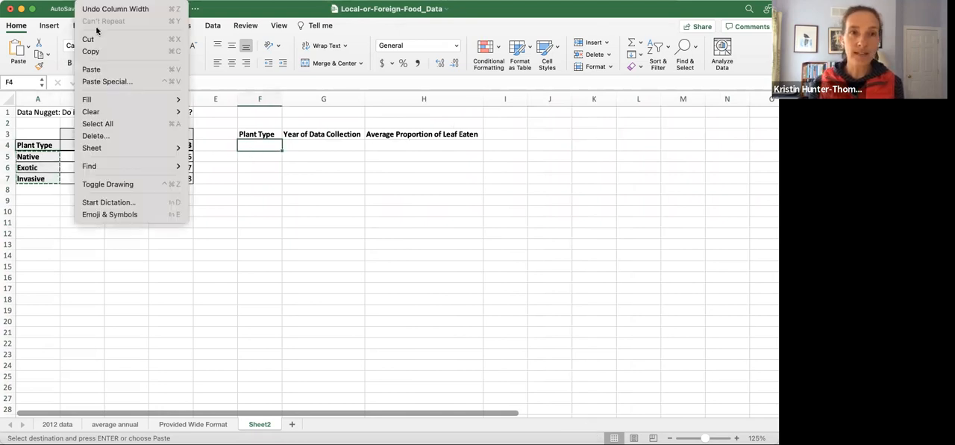
pyautogui.click(106, 81)
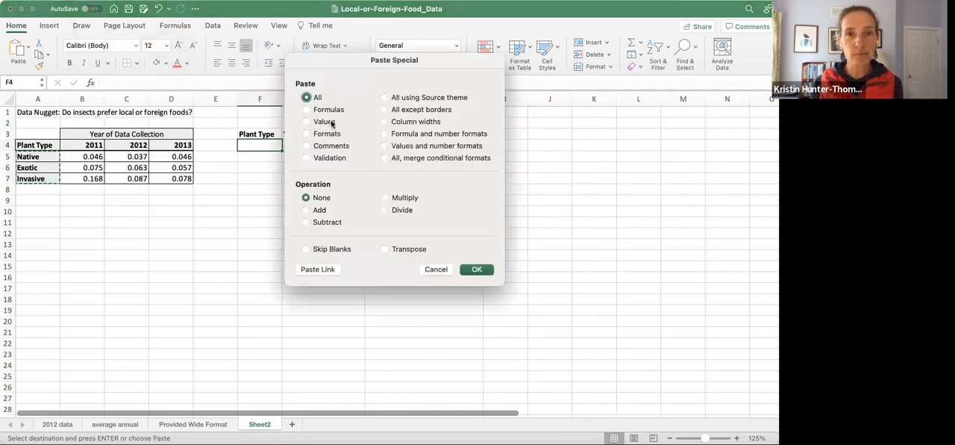
pyautogui.click(476, 269)
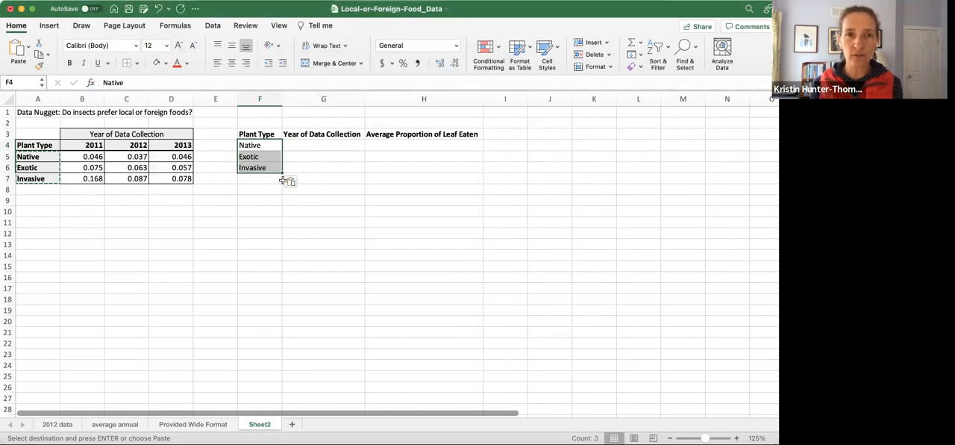
pyautogui.moveTo(298, 163)
pyautogui.write('2011')
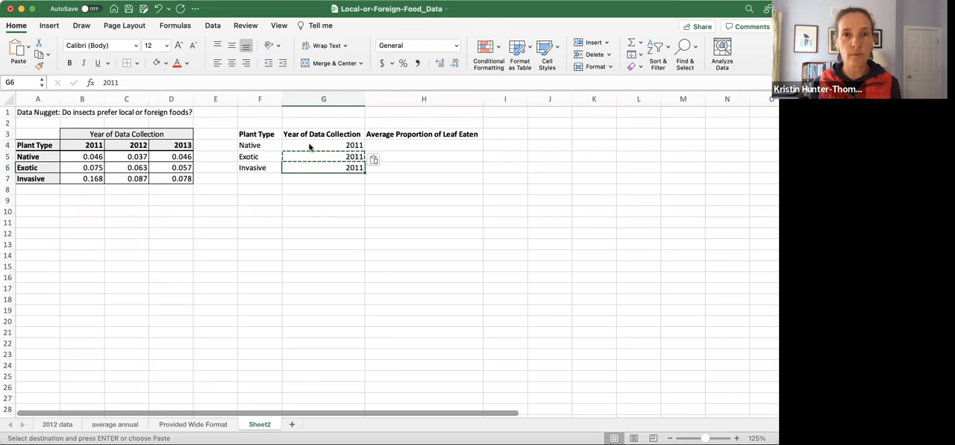
# Enter the years 2012 and 2013 in column G and paste the 2013 leaf-eaten proportions
pyautogui.click(260, 168)
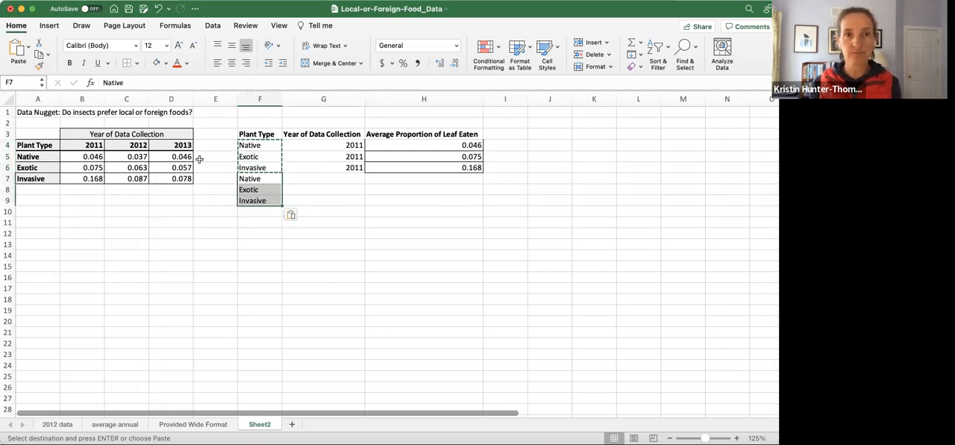
pyautogui.write('2012')
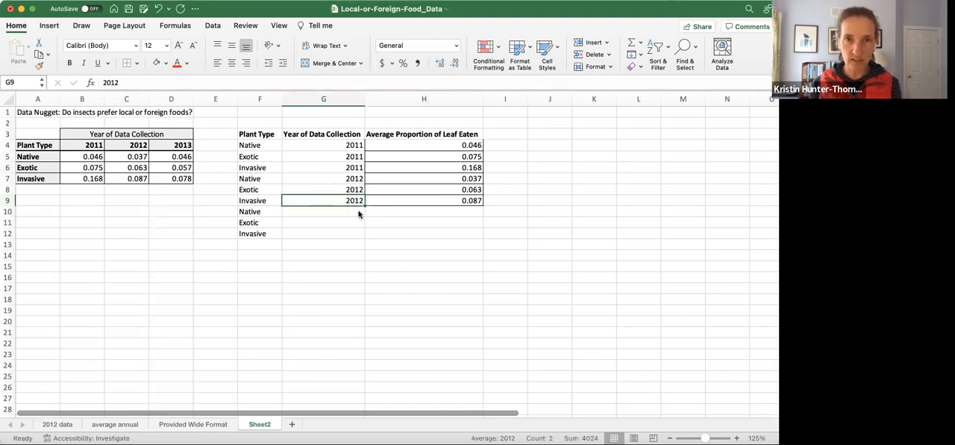
pyautogui.write('2013')
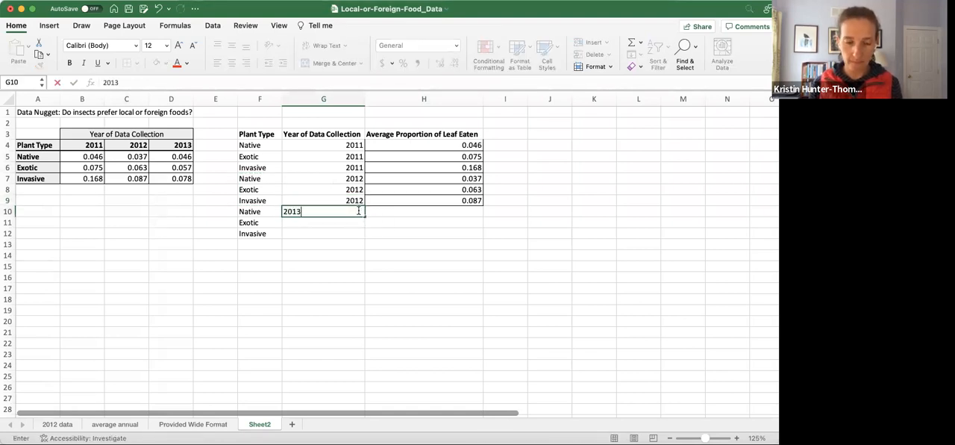
pyautogui.press('Return')
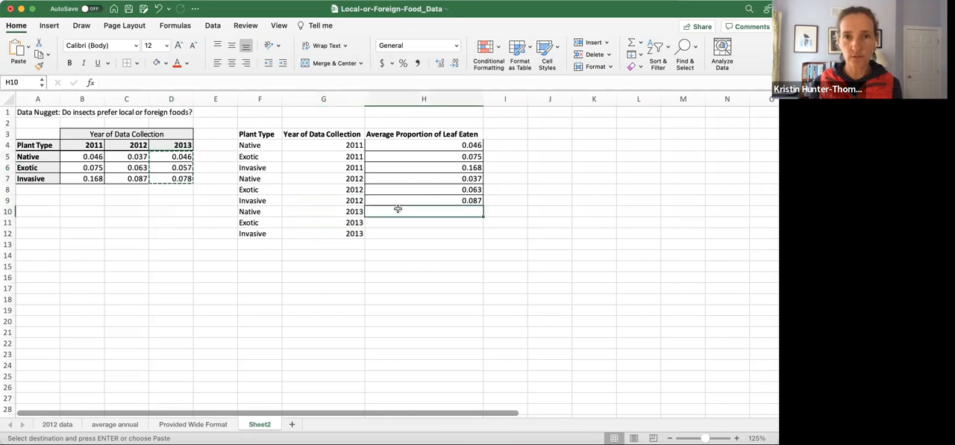
pyautogui.press('cmd+v')
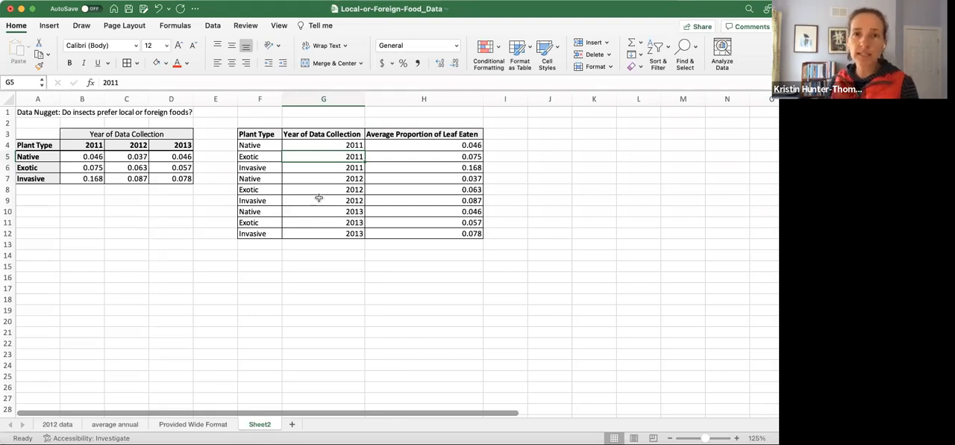
pyautogui.moveTo(330, 182)
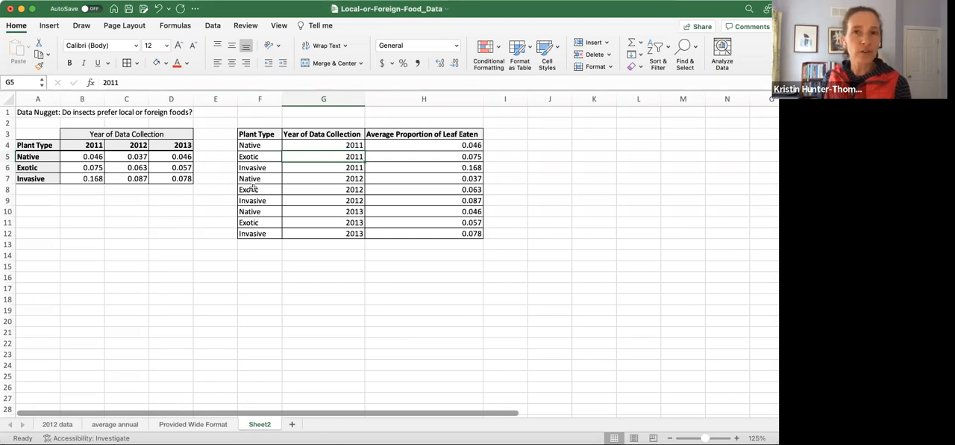
pyautogui.moveTo(270, 167)
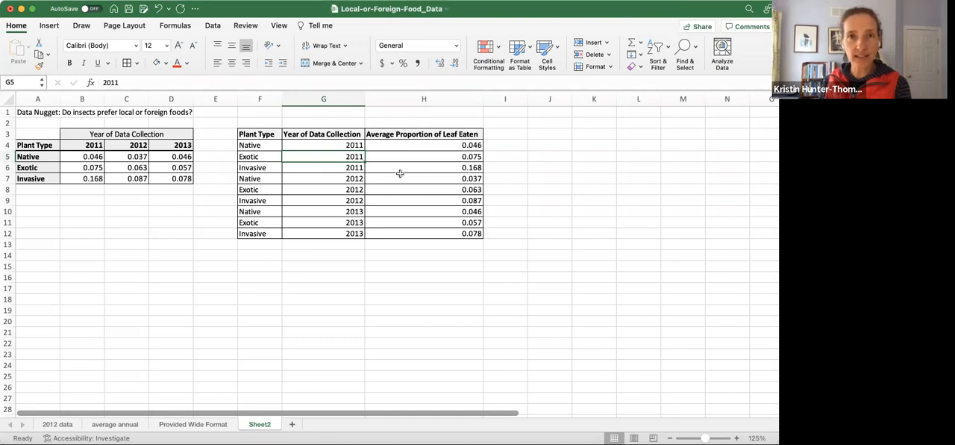
pyautogui.moveTo(149, 156)
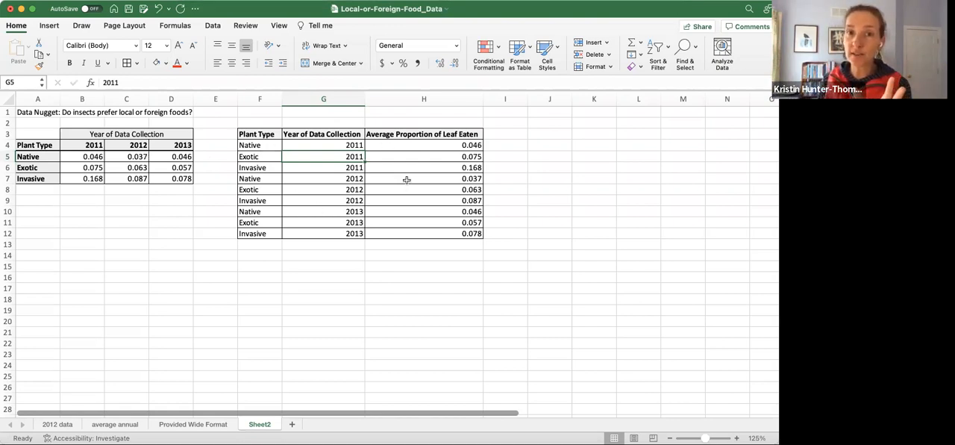
pyautogui.moveTo(109, 173)
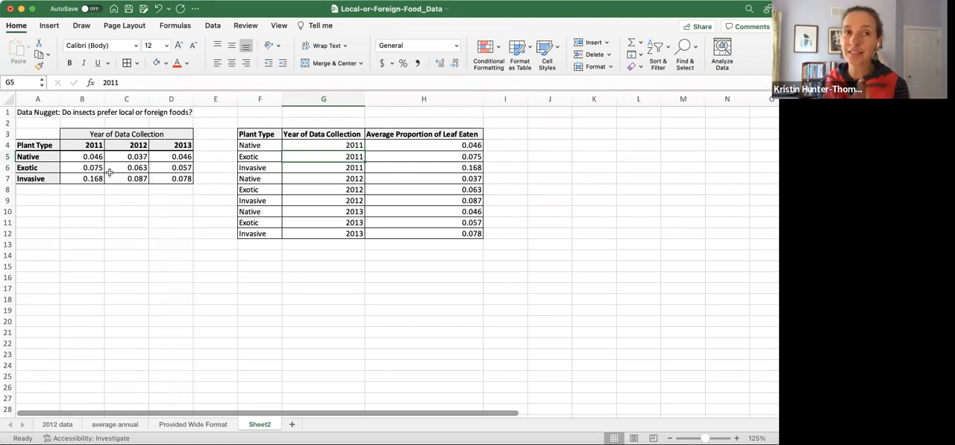
pyautogui.moveTo(280, 107)
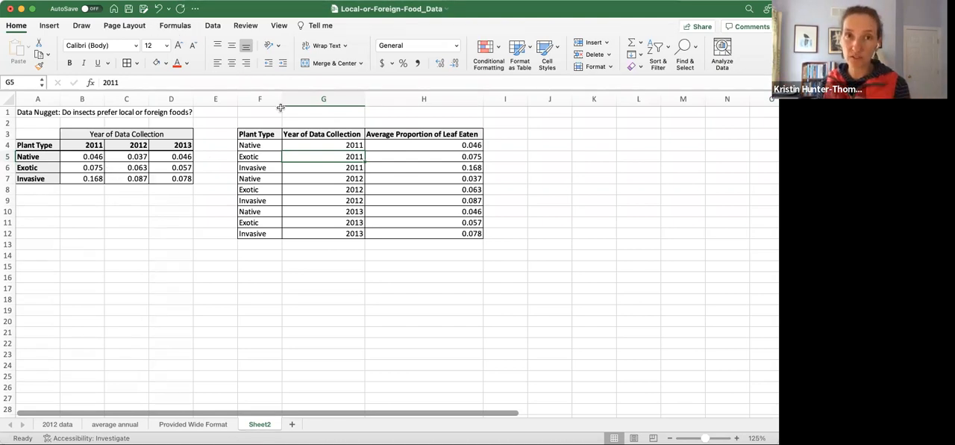
pyautogui.click(259, 156)
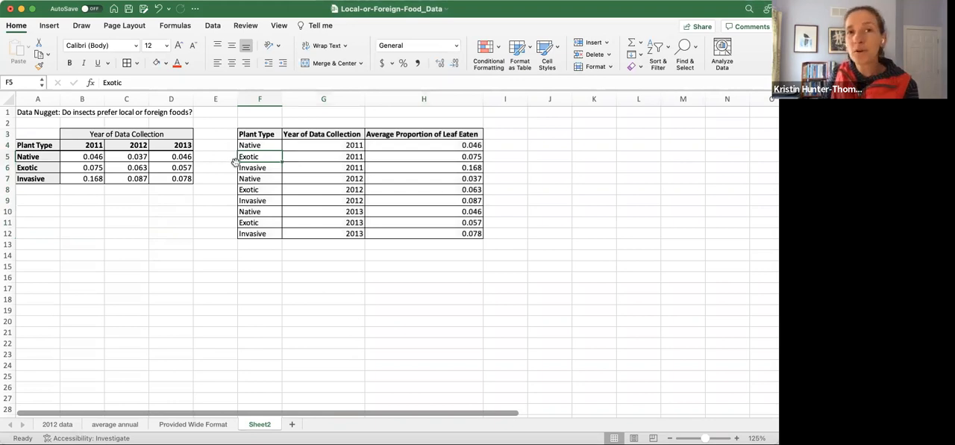
pyautogui.moveTo(219, 178)
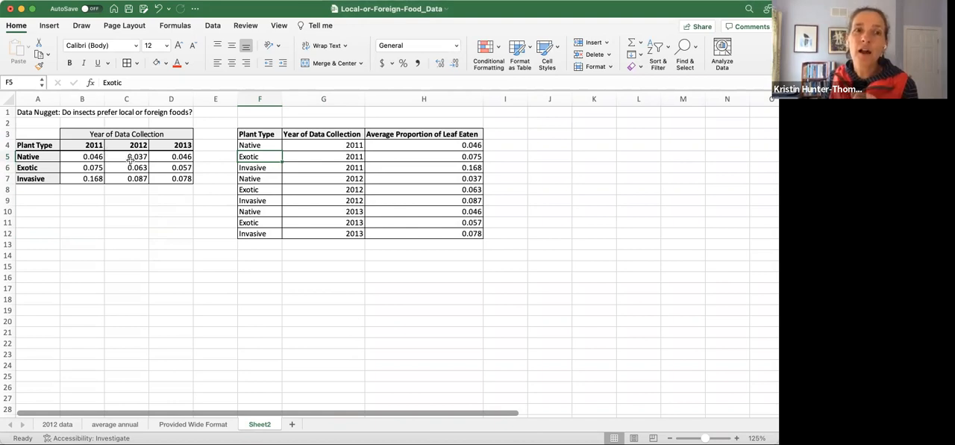
pyautogui.moveTo(129, 161)
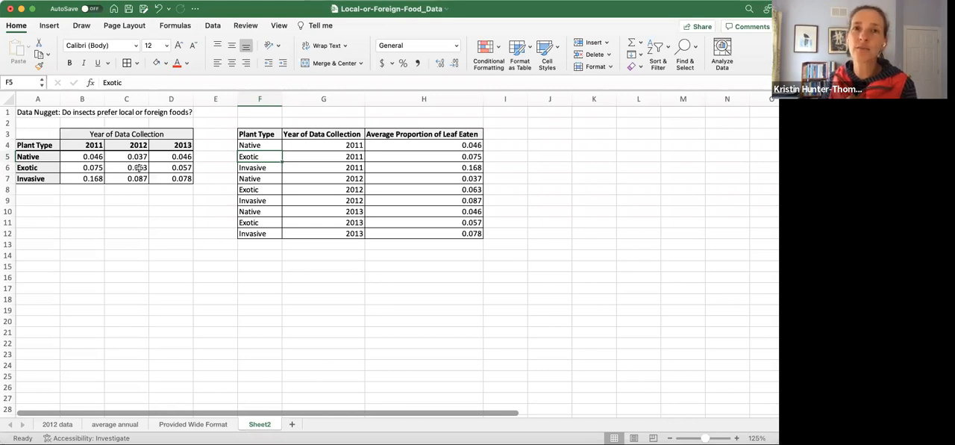
pyautogui.moveTo(112, 160)
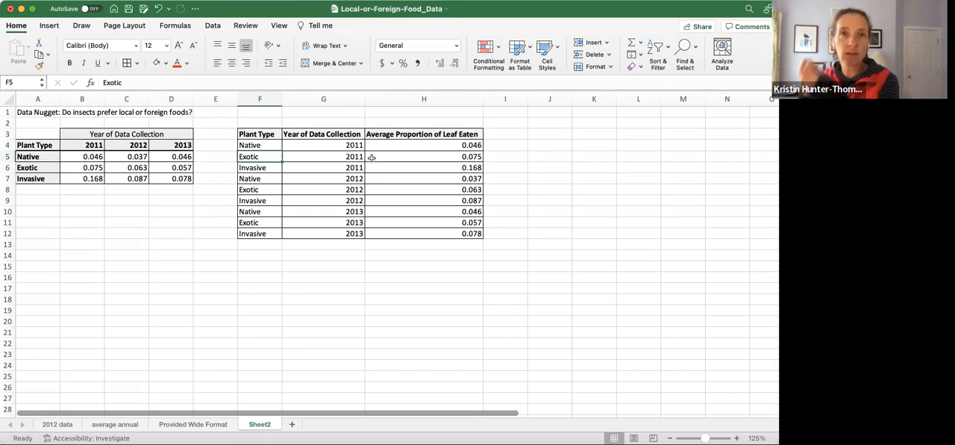
pyautogui.moveTo(450, 227)
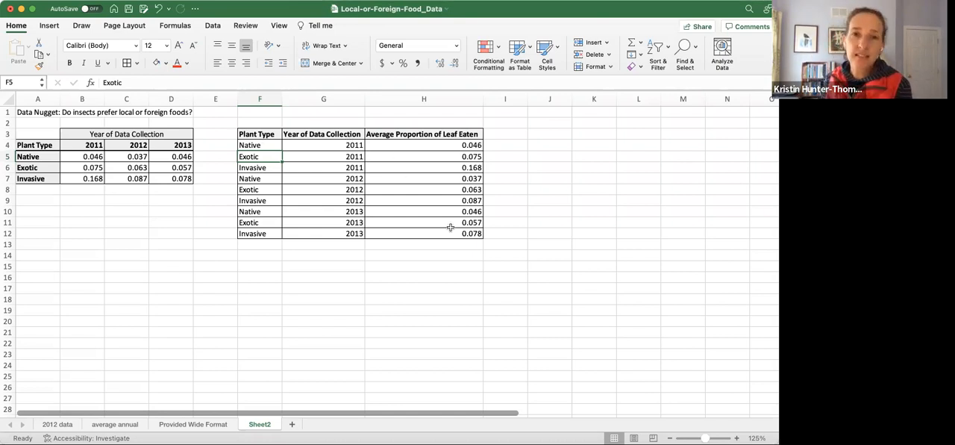
pyautogui.click(424, 223)
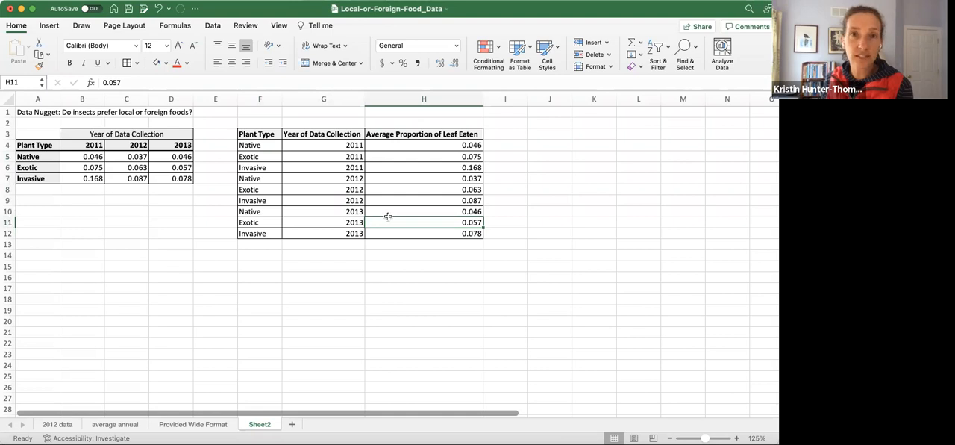